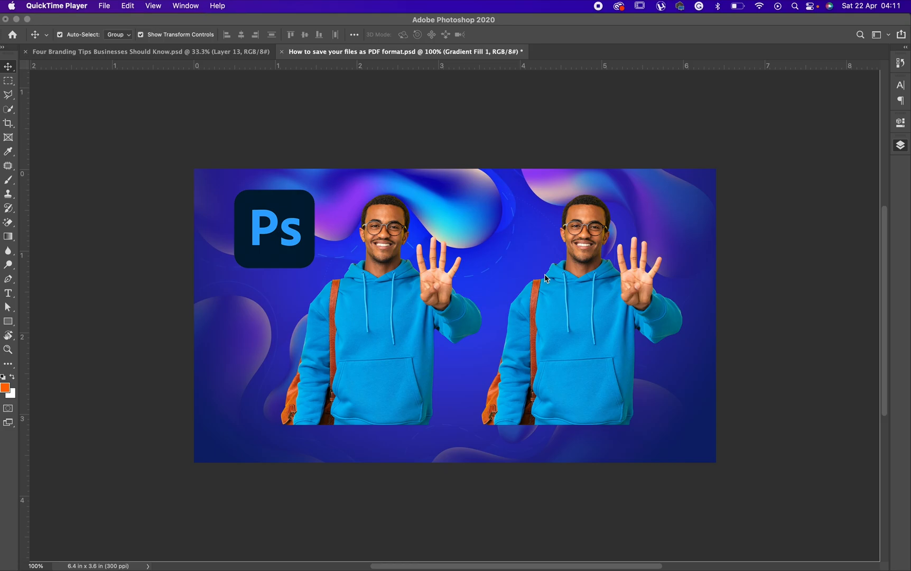
pyautogui.moveTo(388, 324)
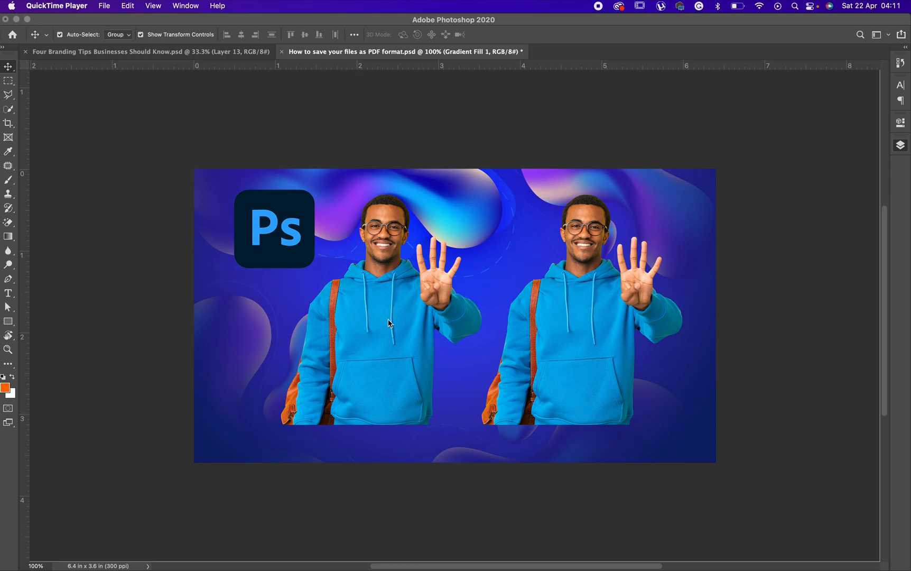
pyautogui.moveTo(504, 361)
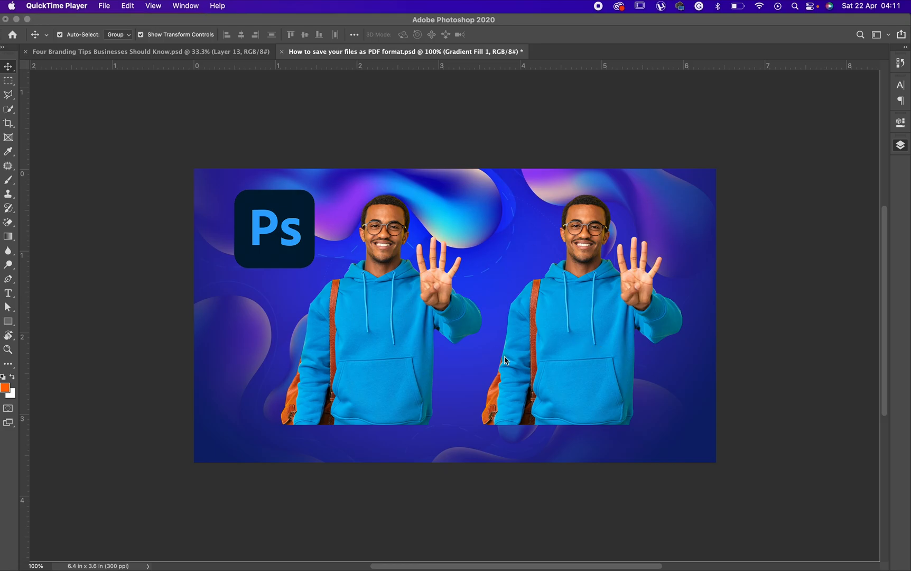
pyautogui.moveTo(571, 400)
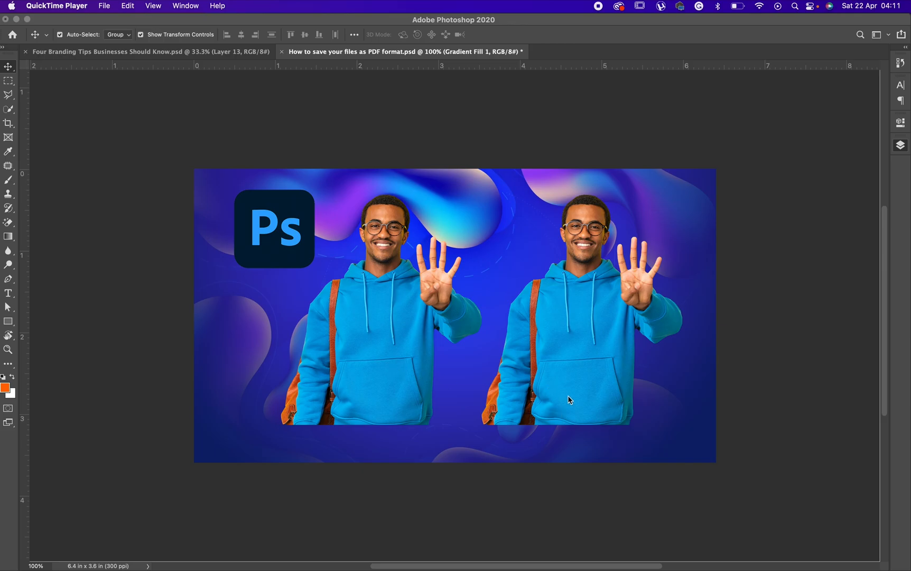
pyautogui.moveTo(882, 209)
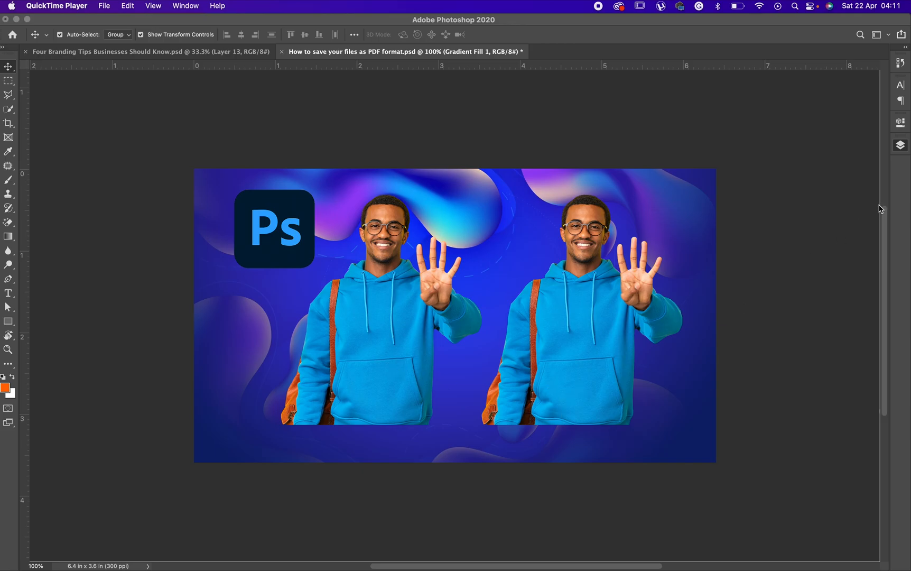
# Show the Layers panel, select Layer 4 and add a blank white layer mask
pyautogui.click(900, 145)
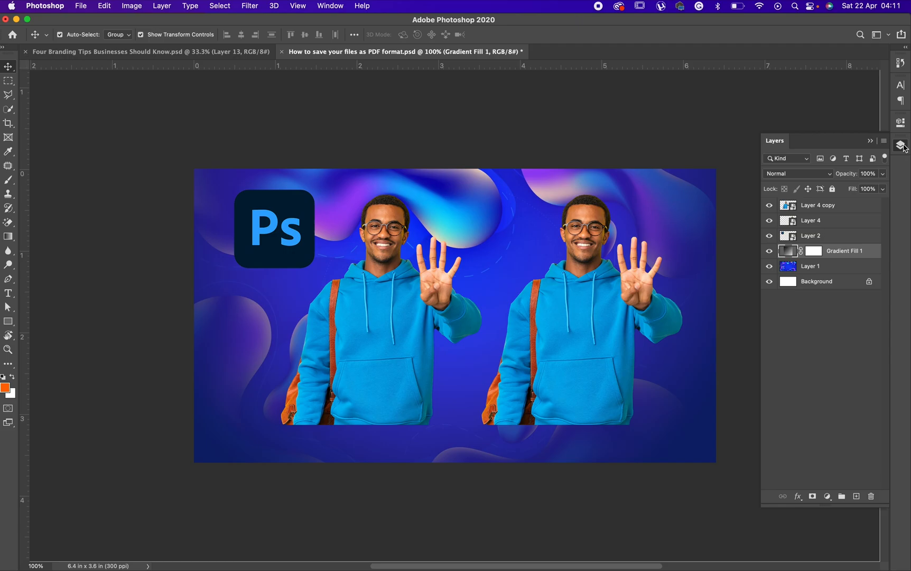
pyautogui.moveTo(821, 225)
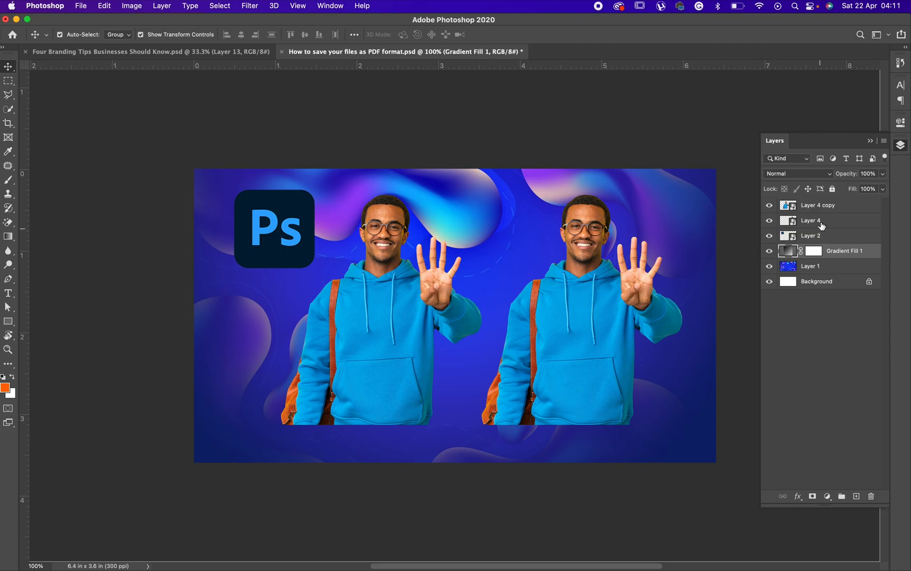
pyautogui.click(810, 221)
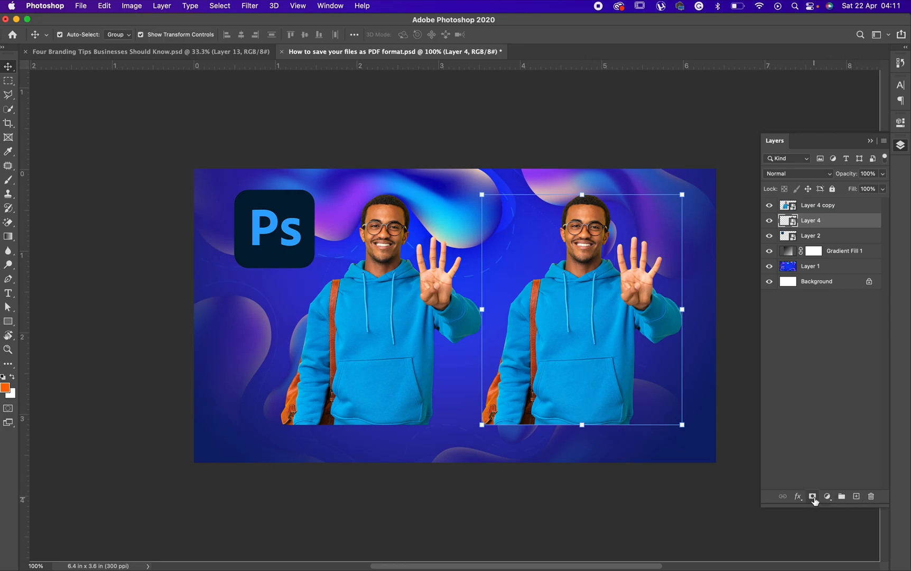
pyautogui.moveTo(812, 497)
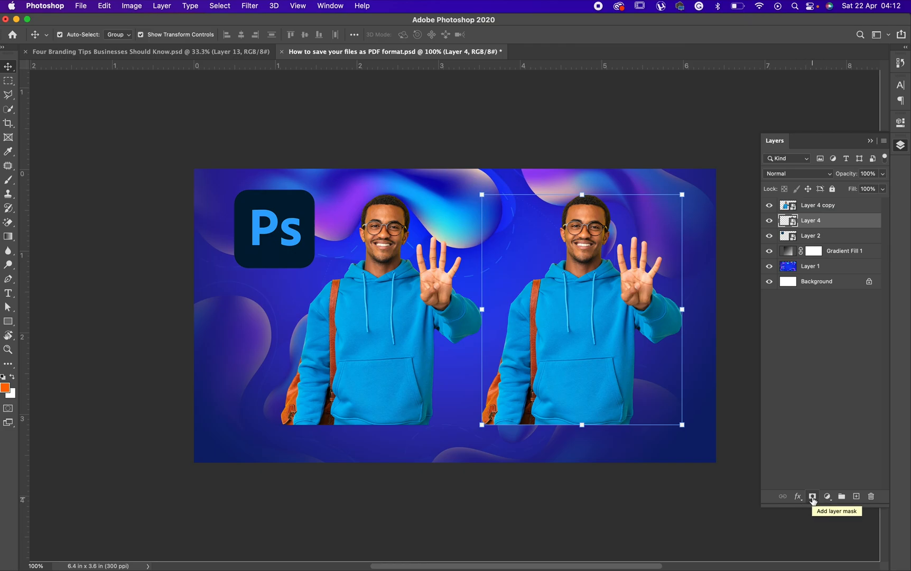
pyautogui.click(813, 496)
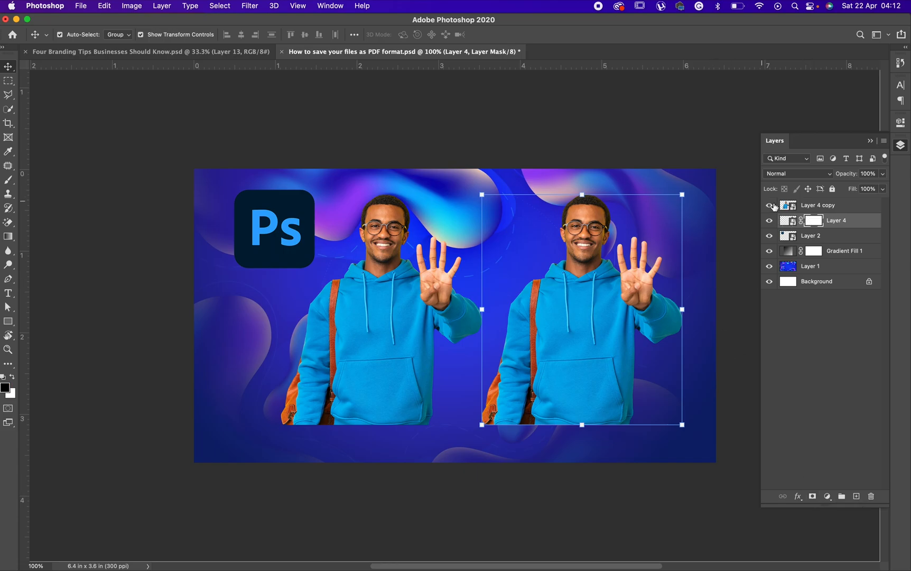
pyautogui.moveTo(810, 220)
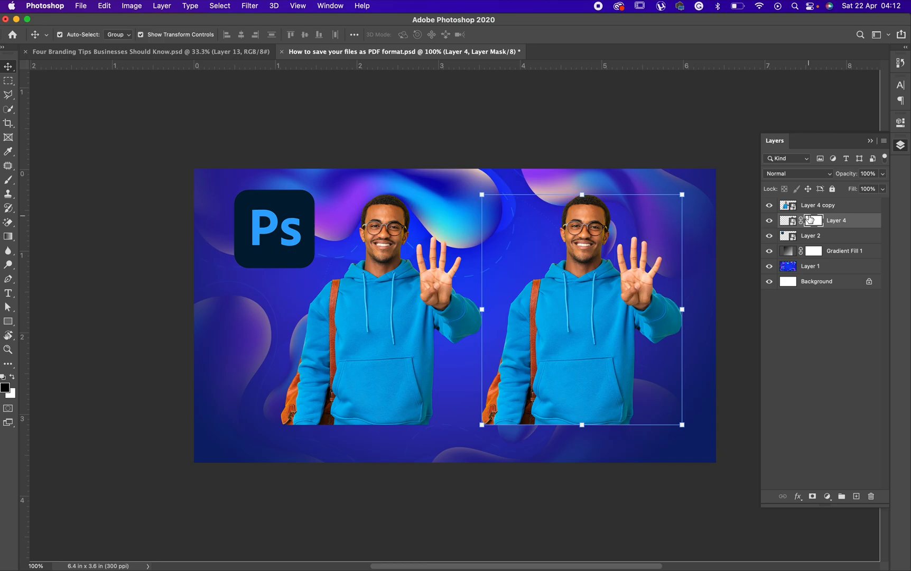
# Switch to the Gradient tool to paint on Layer 4's mask
pyautogui.click(8, 236)
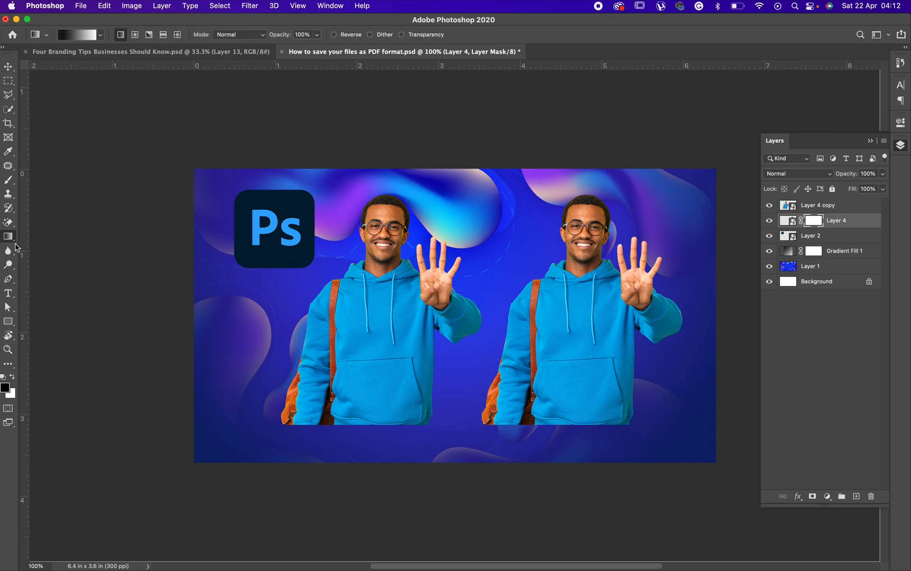
pyautogui.moveTo(8, 237)
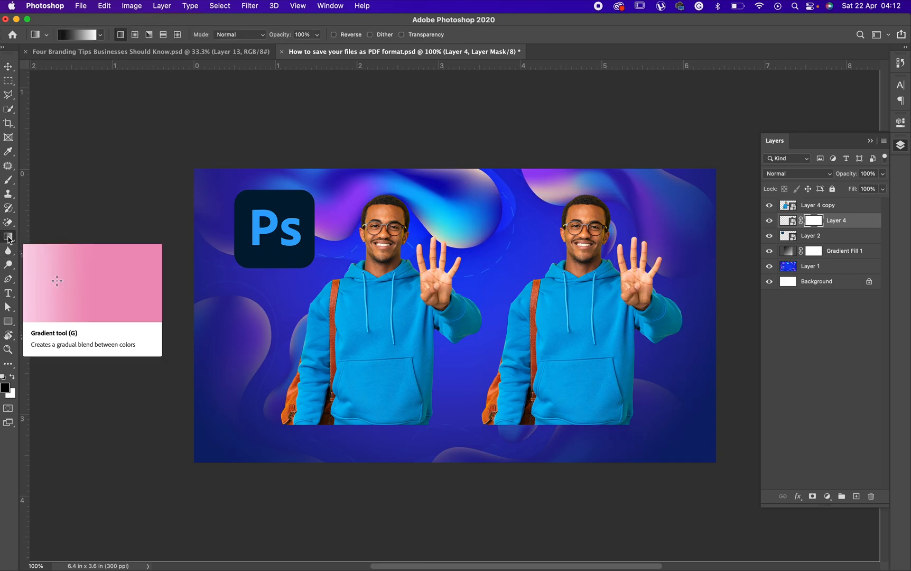
pyautogui.moveTo(135, 283)
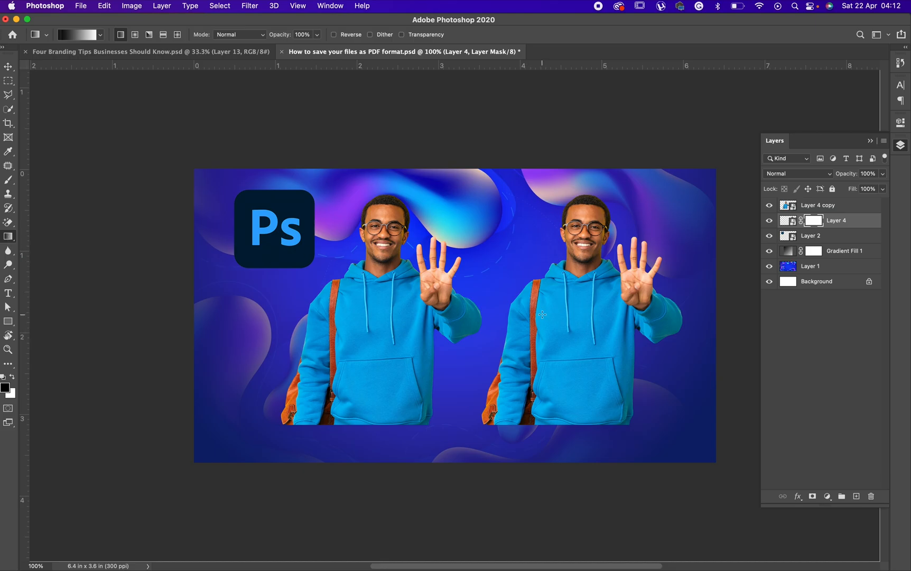
pyautogui.moveTo(576, 426)
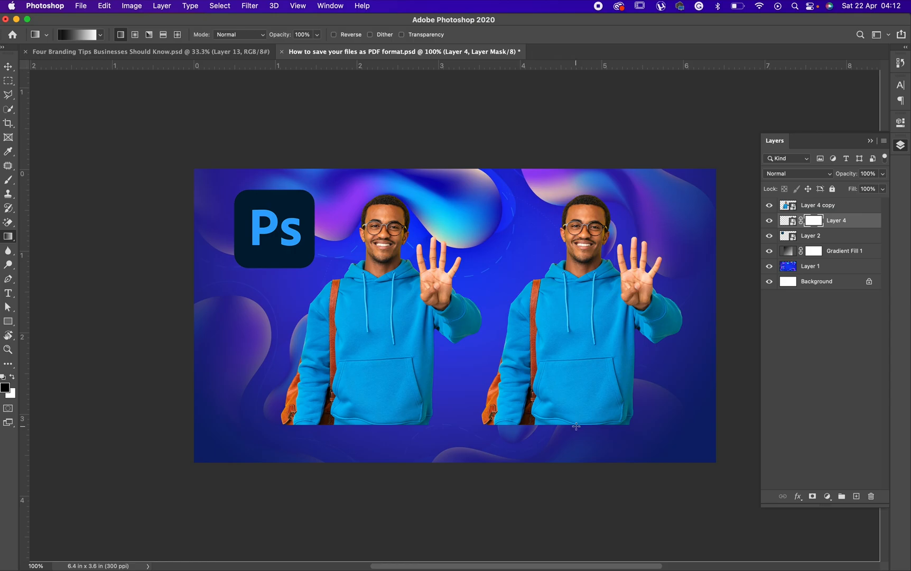
pyautogui.moveTo(575, 425)
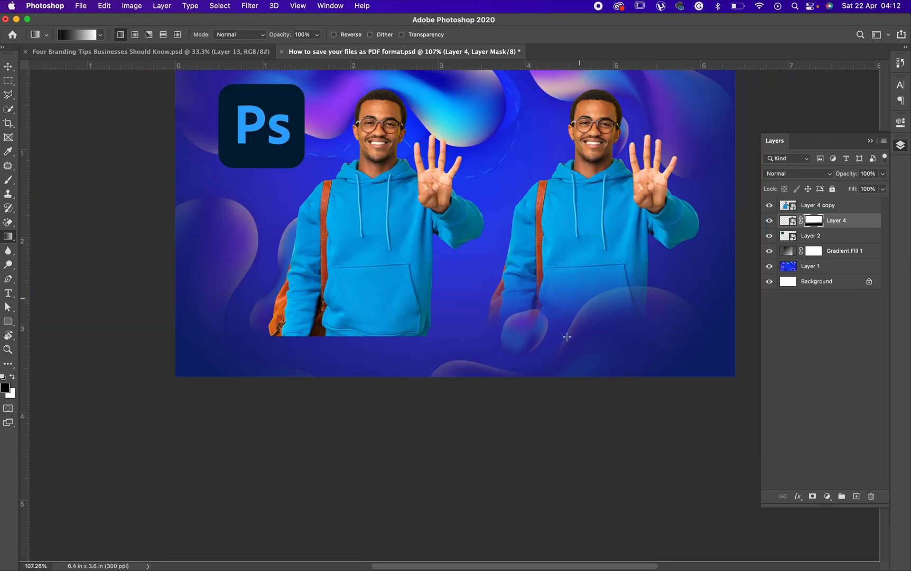
pyautogui.moveTo(599, 266)
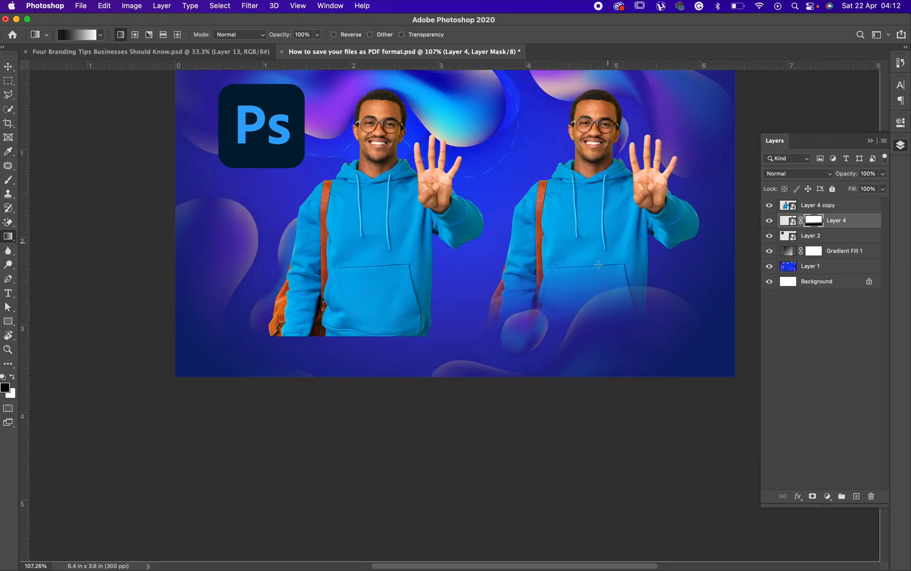
pyautogui.moveTo(374, 326)
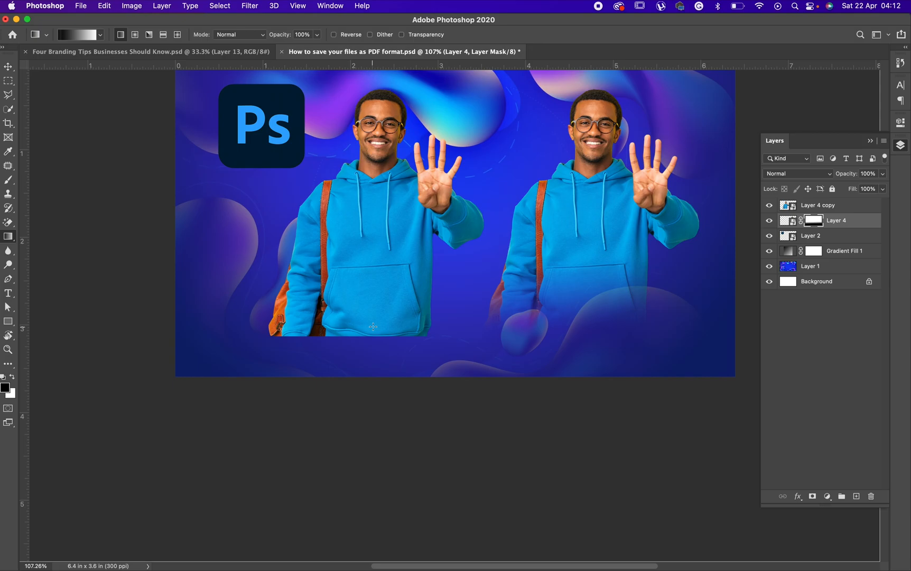
pyautogui.moveTo(413, 249)
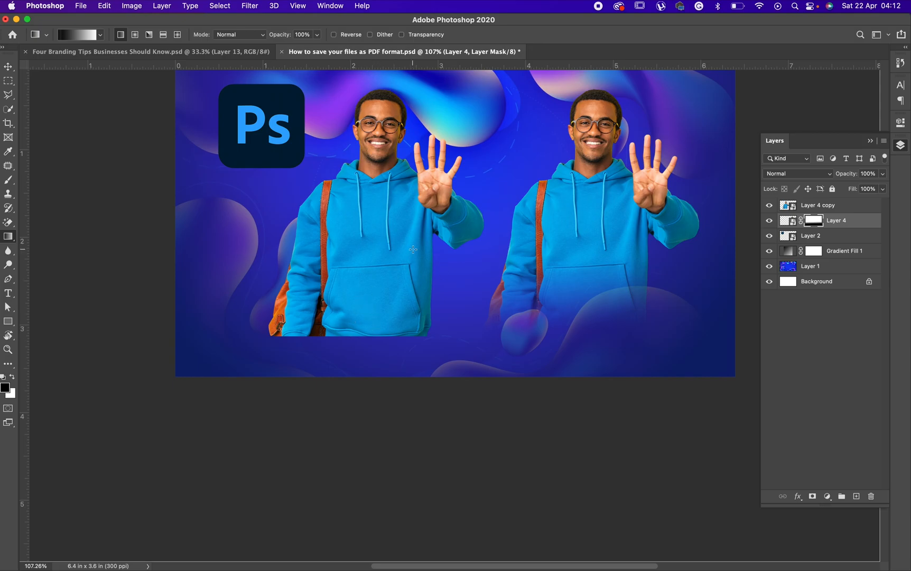
pyautogui.moveTo(618, 287)
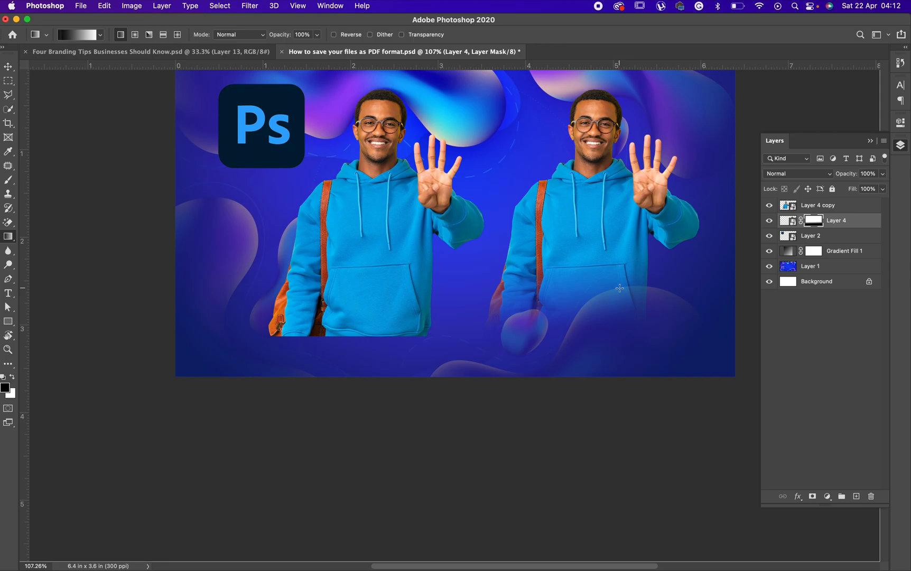
pyautogui.moveTo(388, 298)
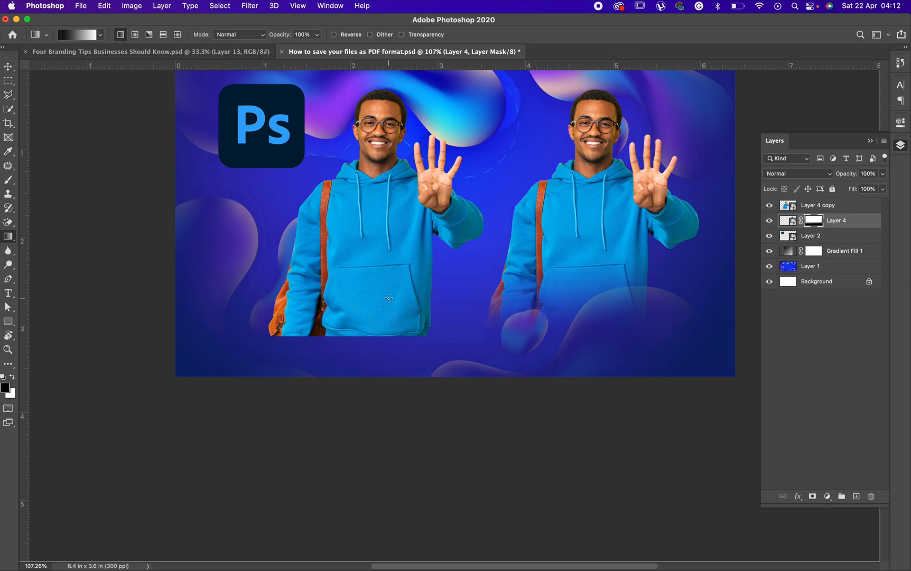
pyautogui.moveTo(669, 281)
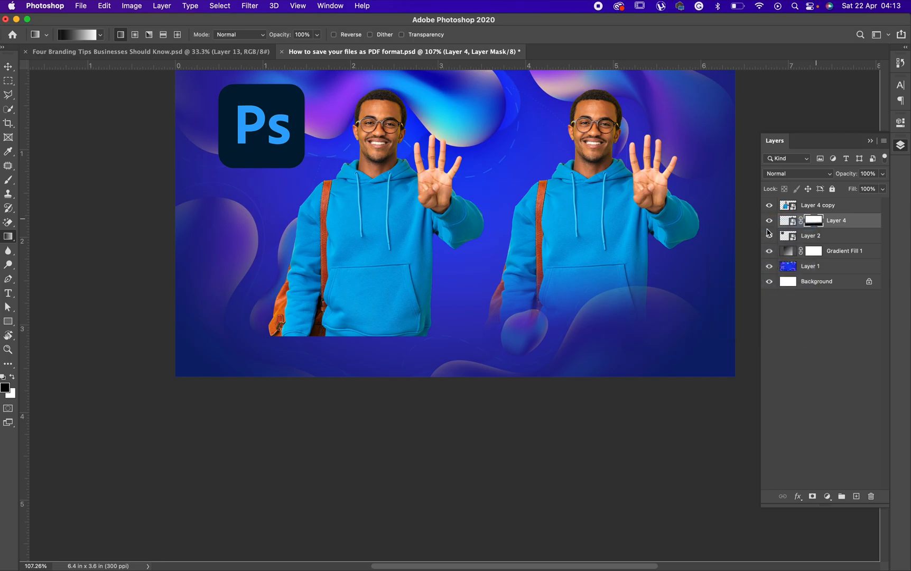
# Disable Layer 4's mask, switch to the Move tool and show the Layers panel again
pyautogui.click(8, 321)
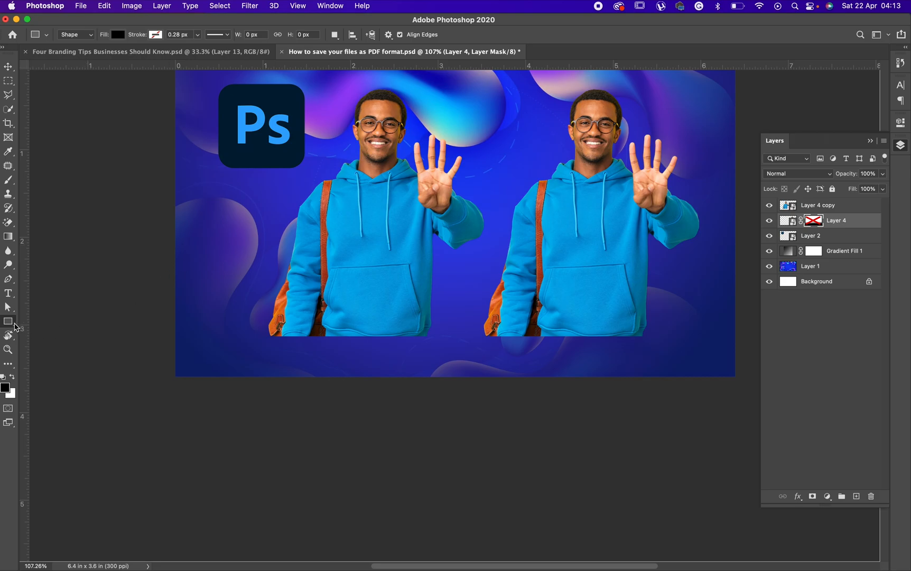
pyautogui.moveTo(159, 239)
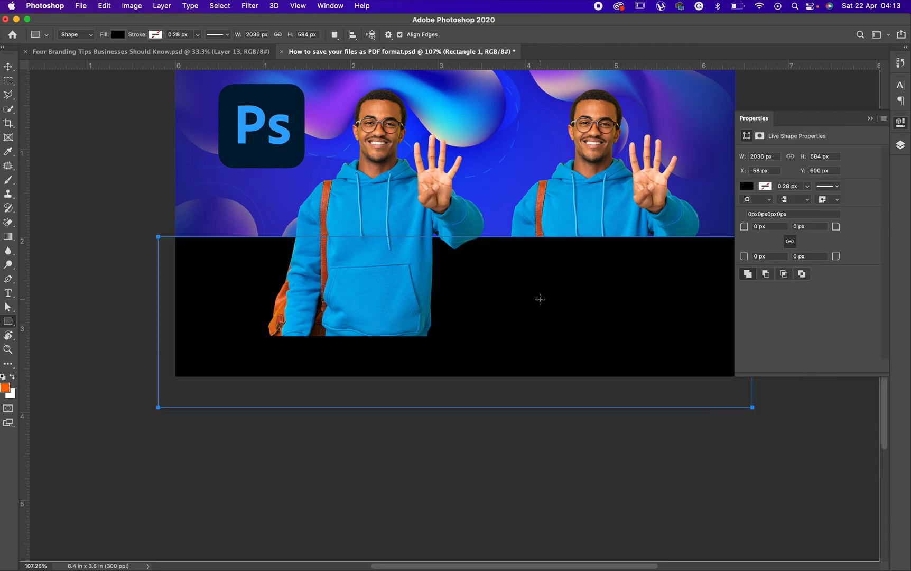
pyautogui.click(9, 66)
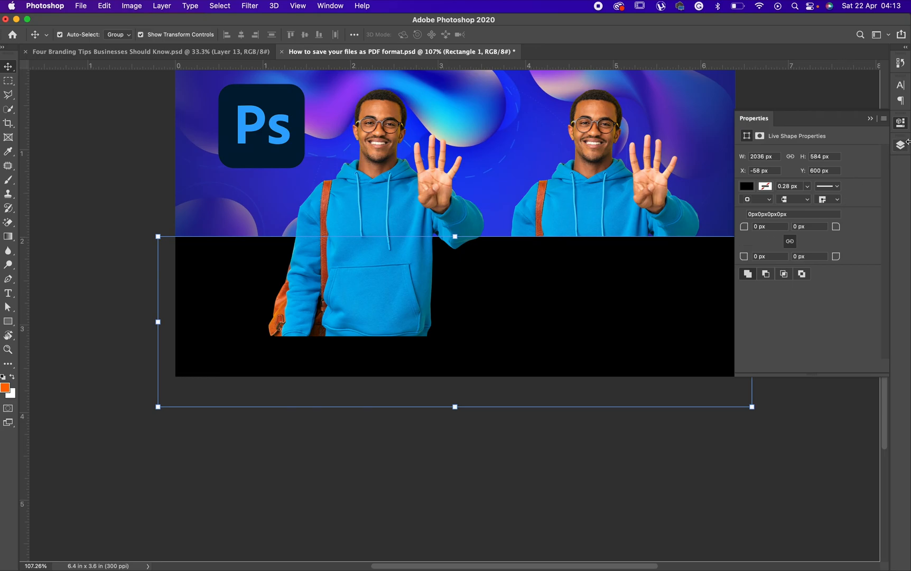
pyautogui.click(901, 144)
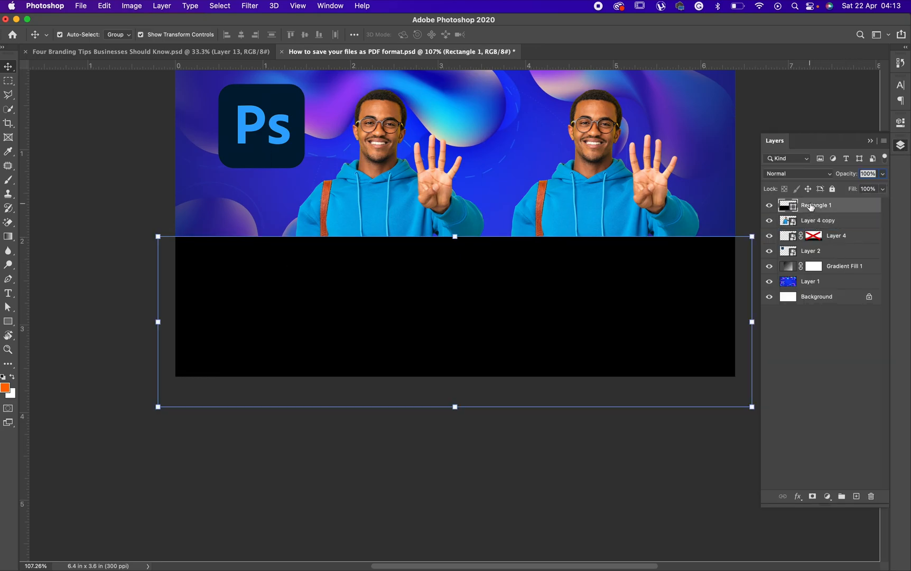
# Fill Rectangle 1 with dark navy blue sampled from the background
pyautogui.doubleClick(789, 205)
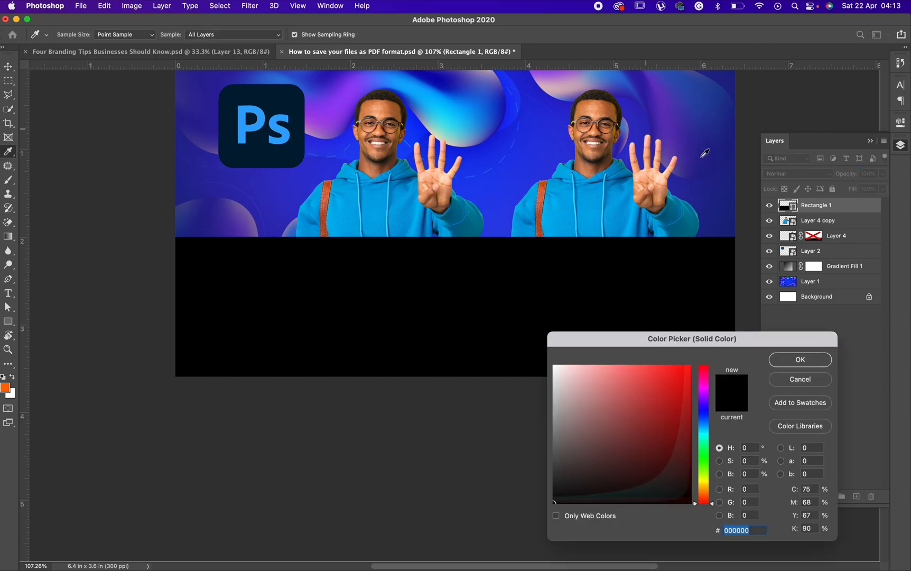
pyautogui.click(800, 359)
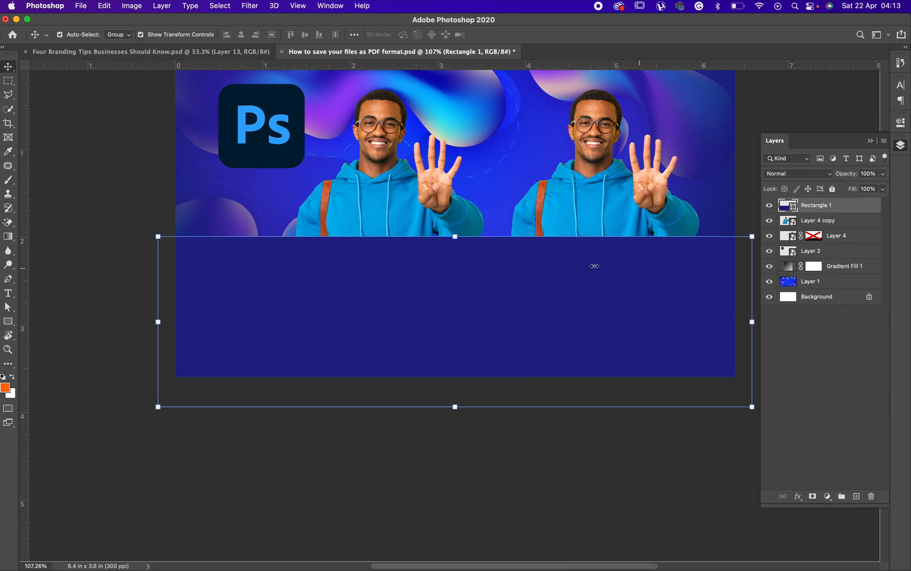
pyautogui.moveTo(812, 497)
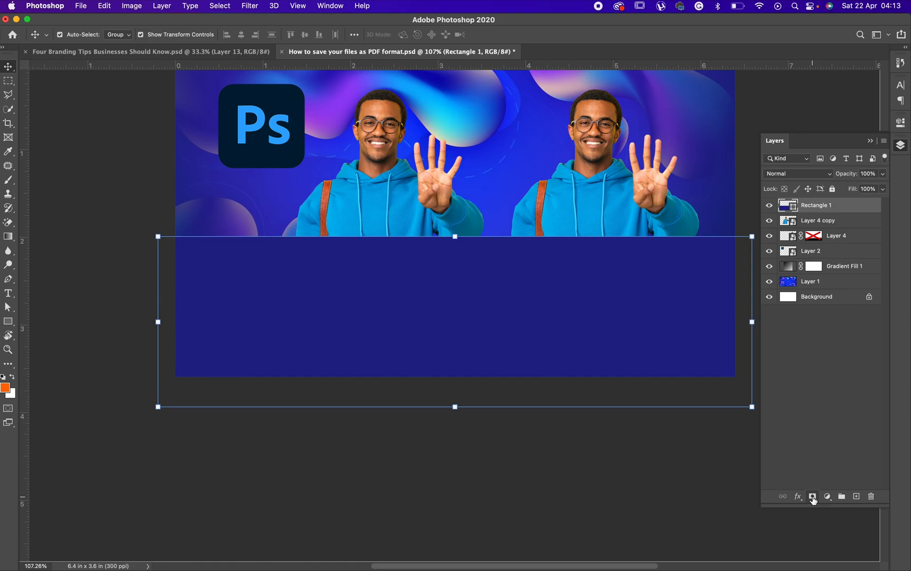
# Add a blank white layer mask to the Rectangle 1 shape layer
pyautogui.click(812, 496)
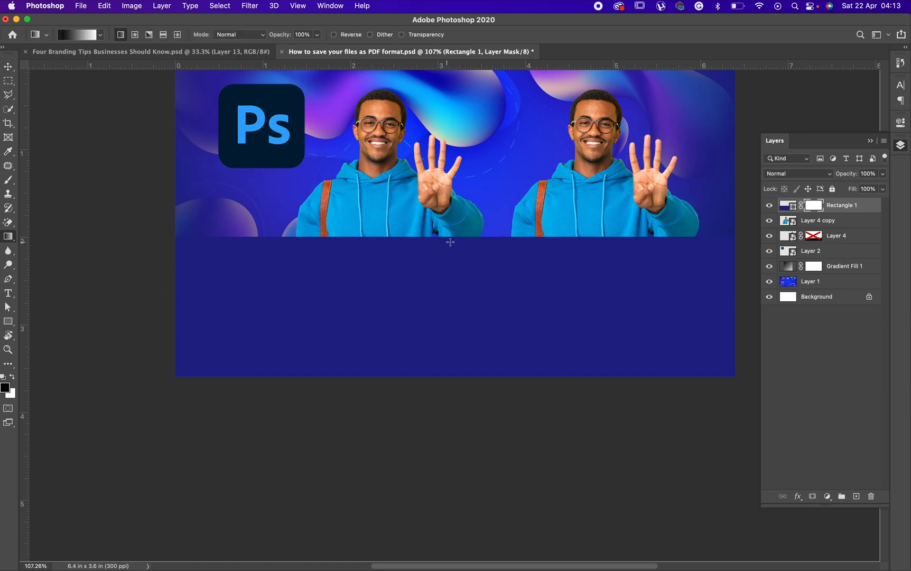
pyautogui.moveTo(445, 240)
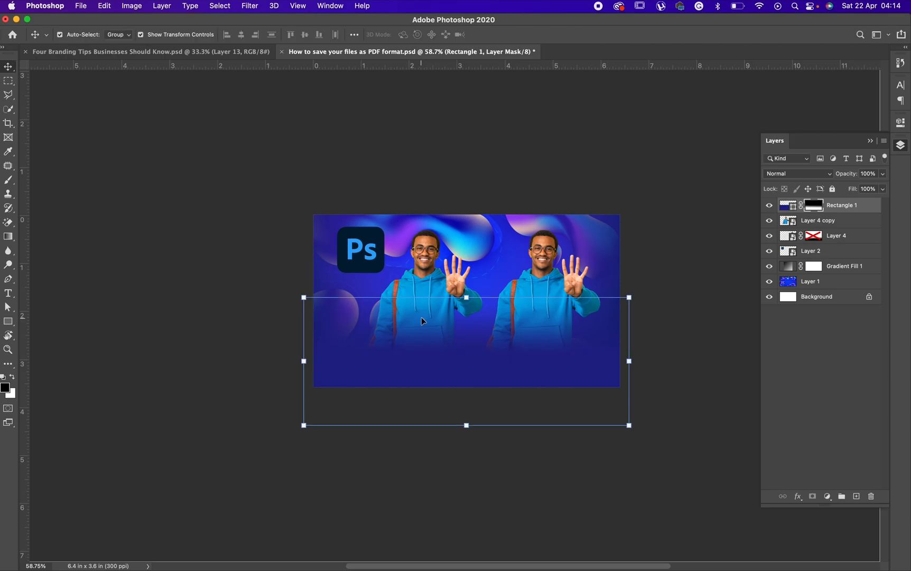
pyautogui.moveTo(437, 268)
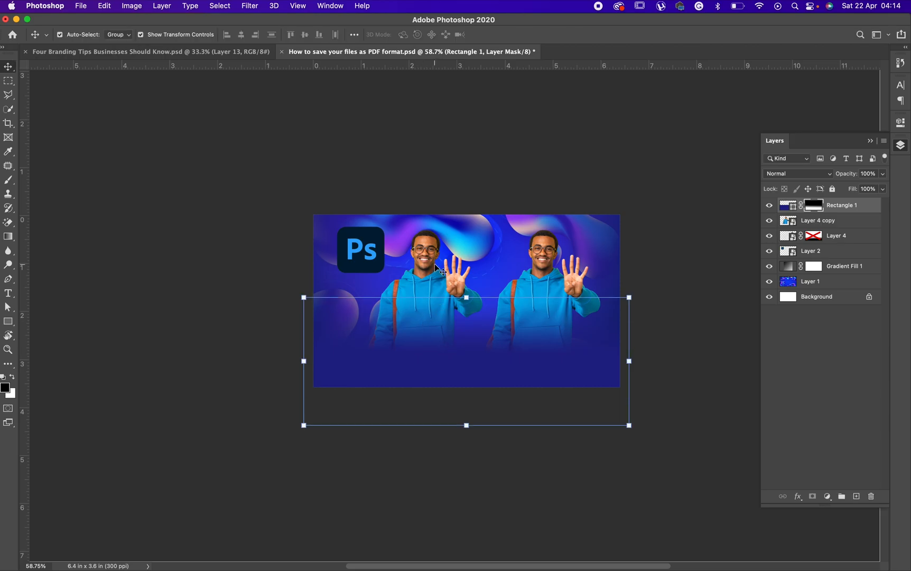
pyautogui.moveTo(642, 182)
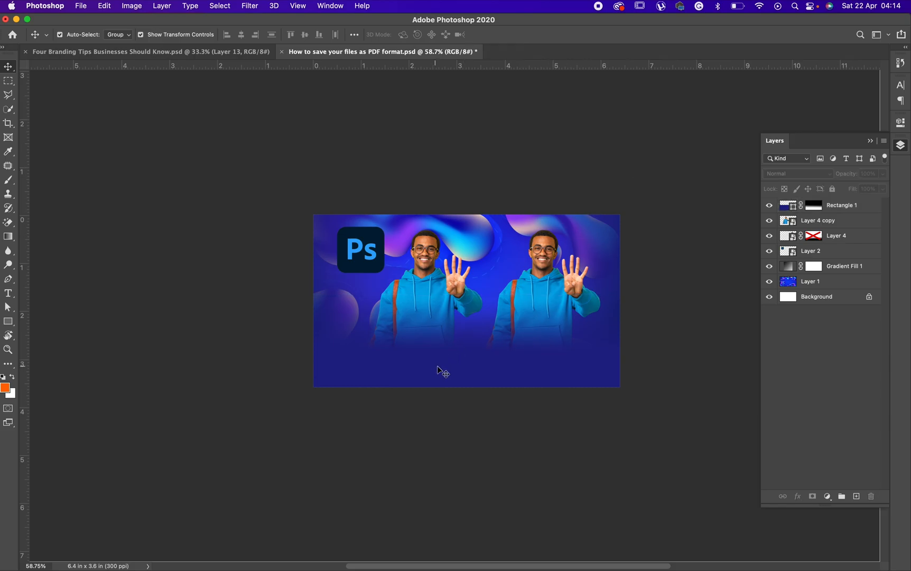
# Type the title 'Blend your images' with the Type tool below the men
pyautogui.click(8, 293)
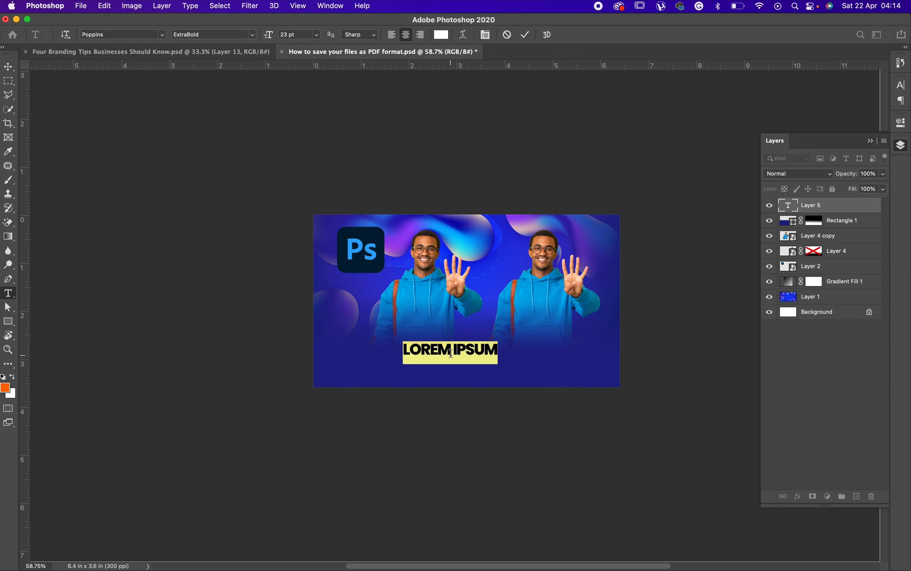
pyautogui.write('BLEND')
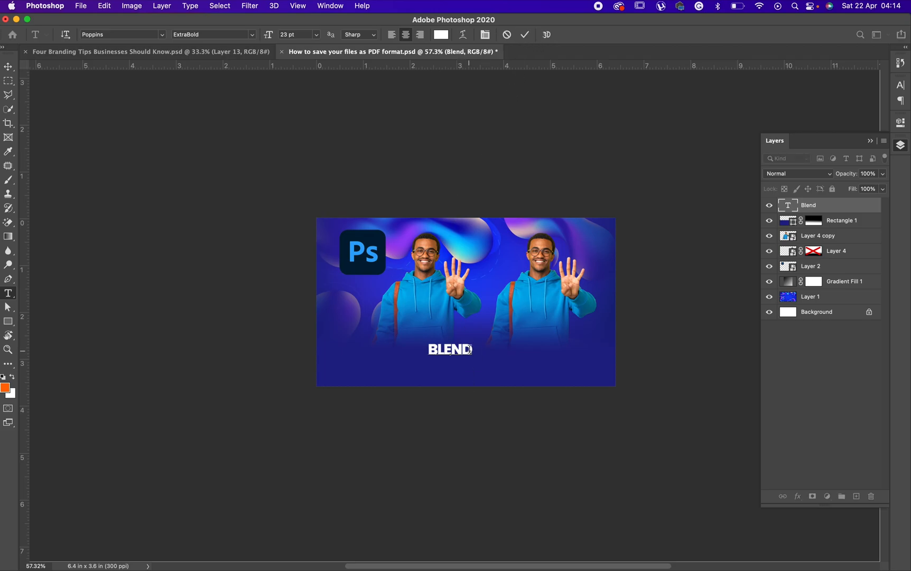
pyautogui.write('YOUR I')
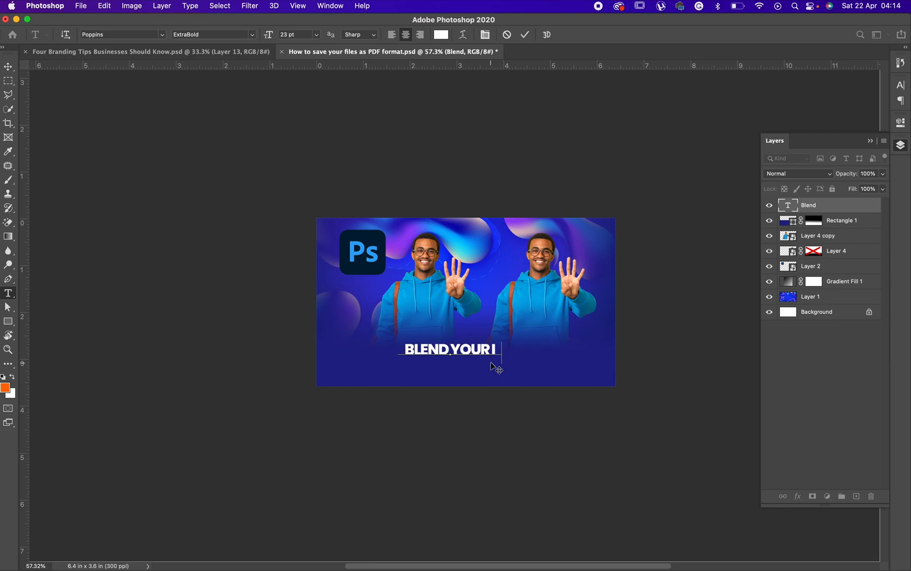
pyautogui.write('MAGES')
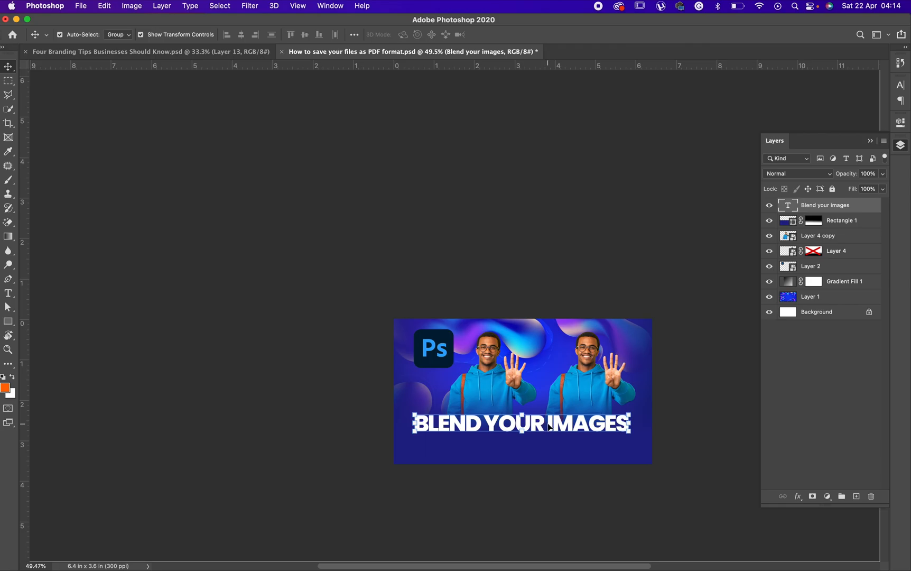
pyautogui.moveTo(769, 223)
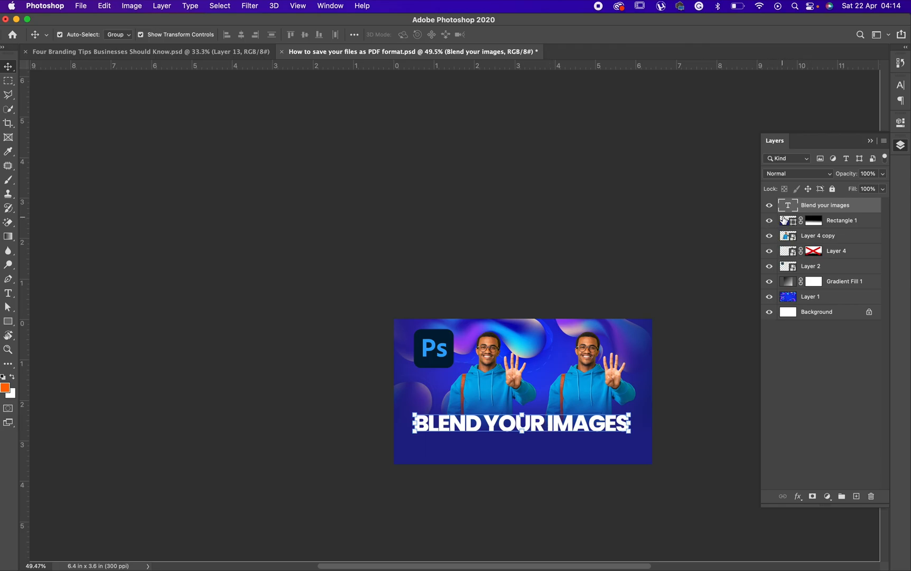
pyautogui.click(770, 225)
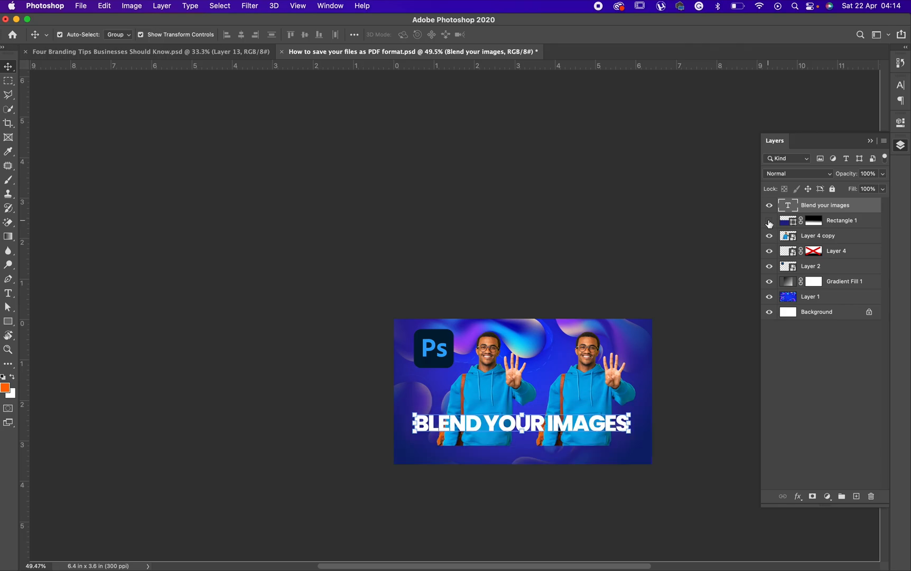
pyautogui.moveTo(771, 223)
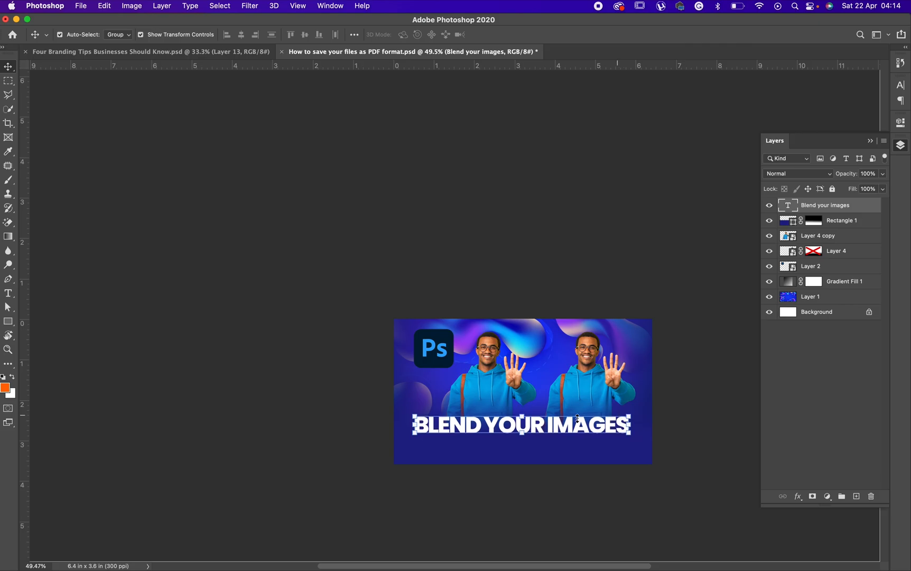
# Edit the title to put BLEND above YOUR IMAGES and show the Character panel
pyautogui.doubleClick(519, 425)
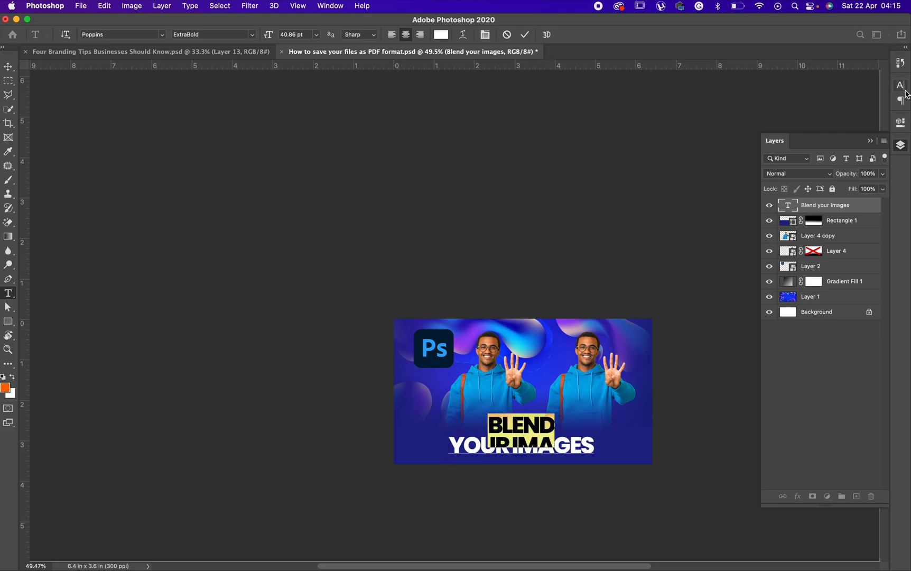
pyautogui.click(901, 85)
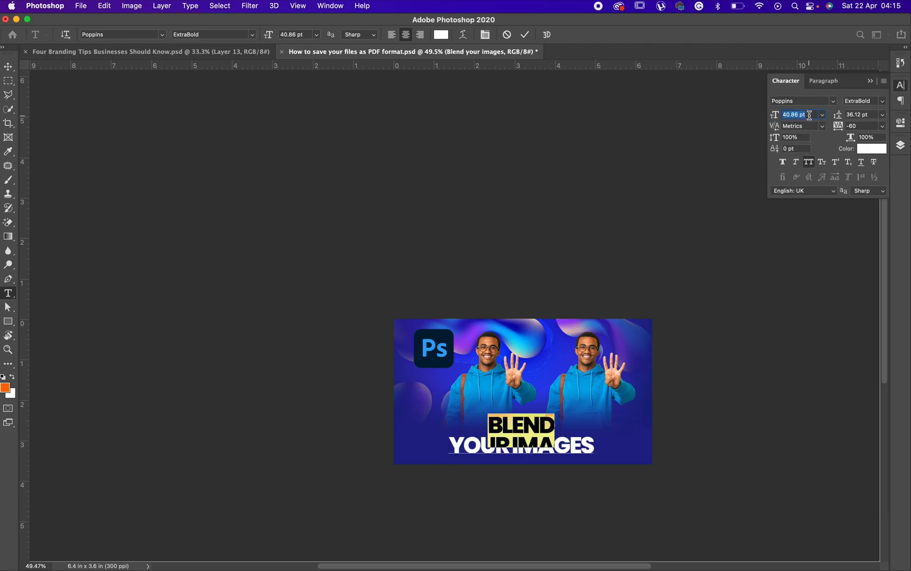